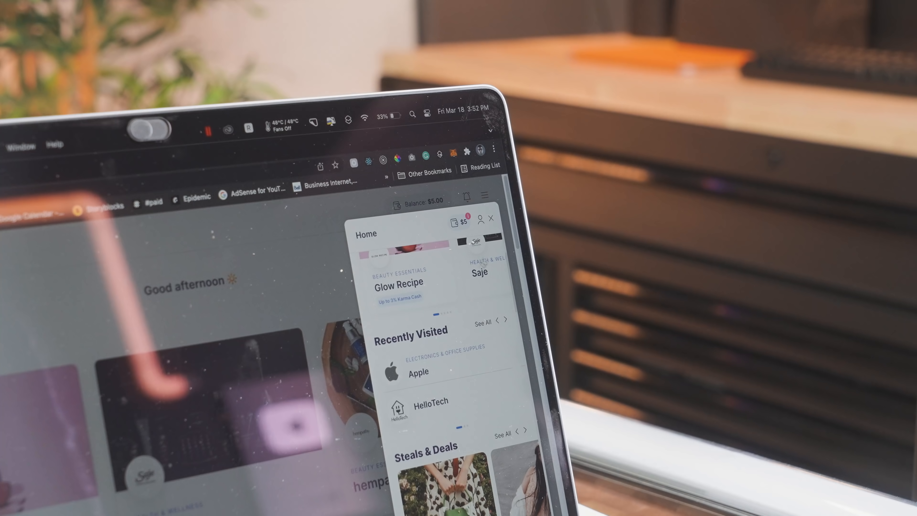
Step: Show the Karma extension's Home panel, then follow the shop.karmanow.com link in the video description
left_click(466, 196)
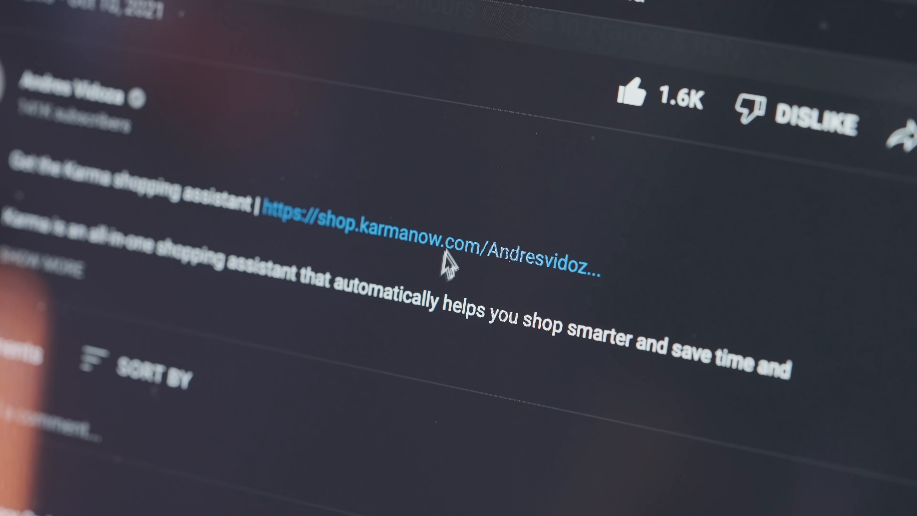
left_click(427, 246)
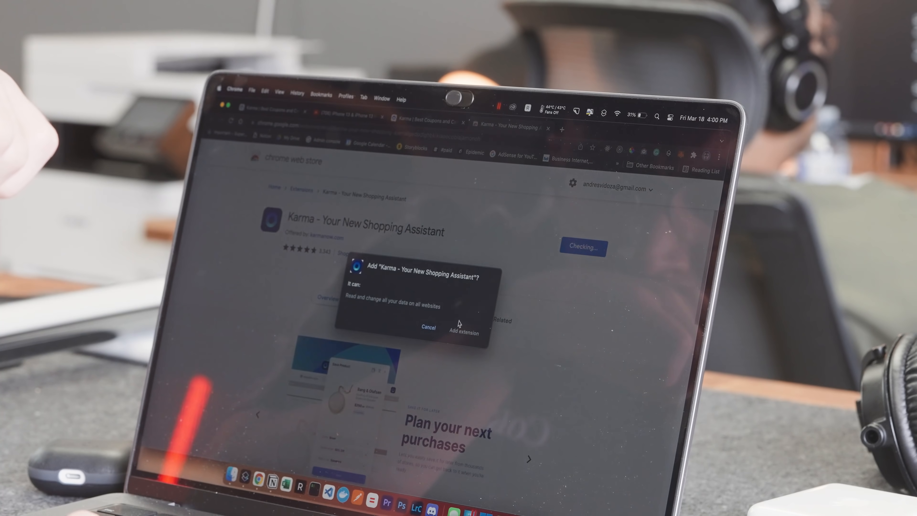
Step: Install the Karma extension and save the Galaxy S22 Ultra from Best Buy to a shopping list
left_click(463, 330)
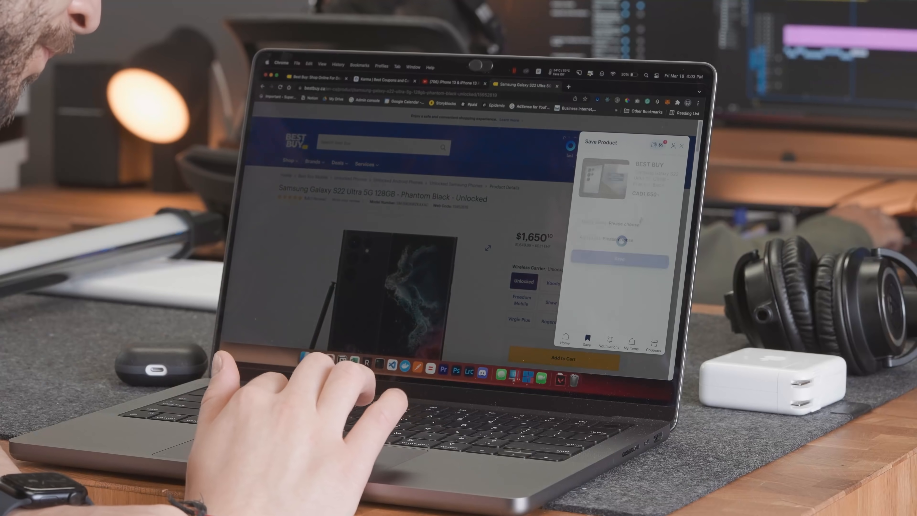
left_click(617, 223)
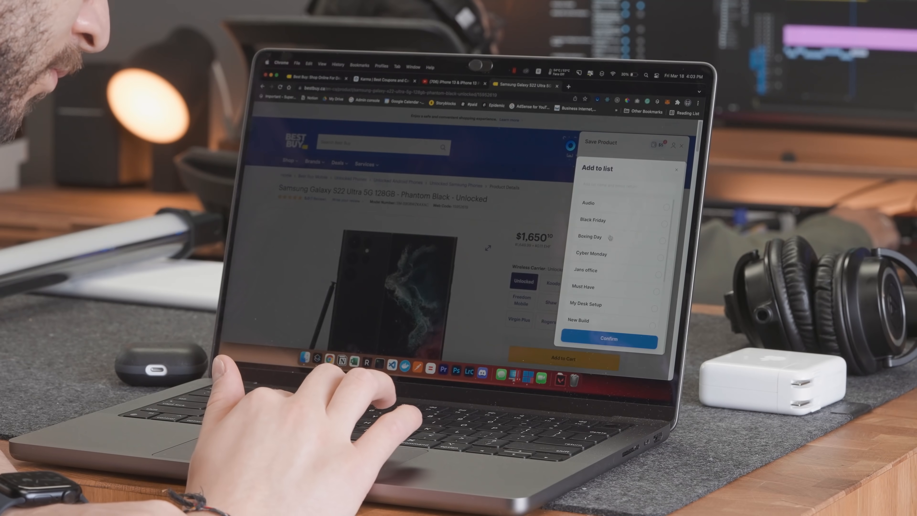
left_click(609, 338)
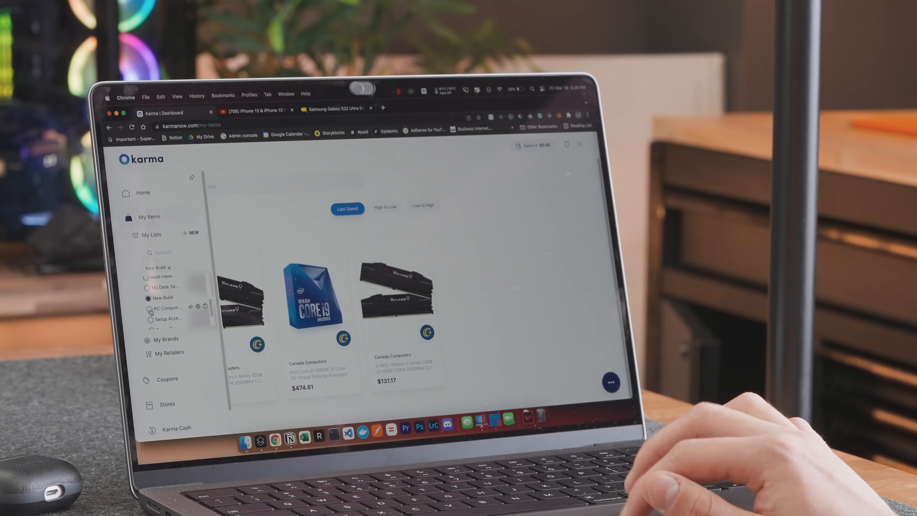
Step: Check out the MOFT phone stand with Karma's code Z4ZWB3 applied, saving $6.59
left_click(148, 309)
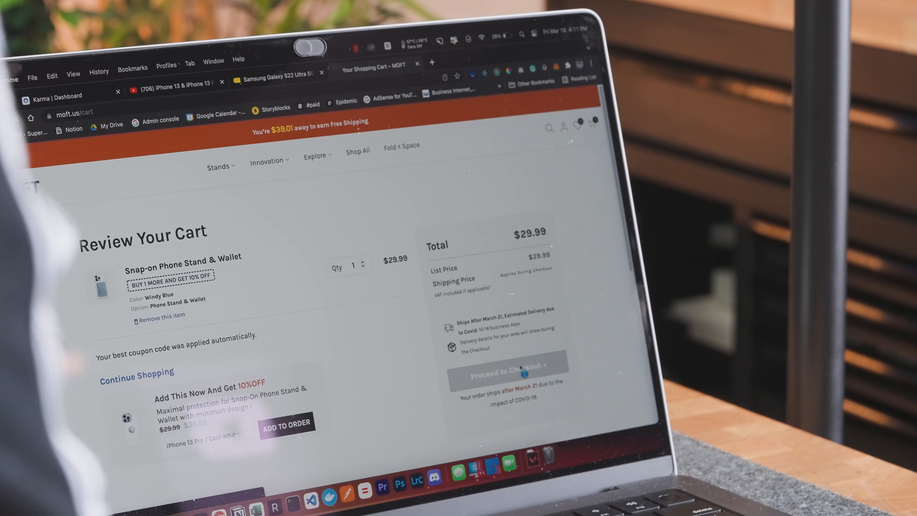
left_click(510, 373)
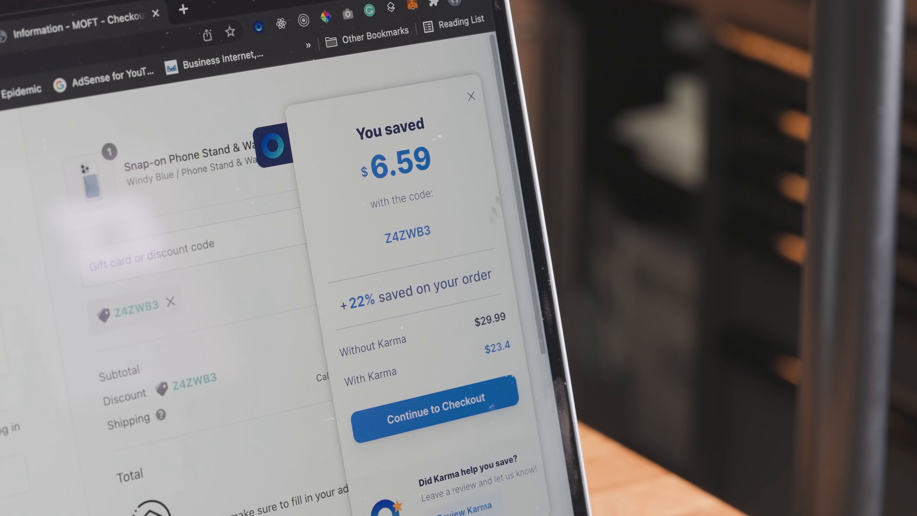
left_click(471, 96)
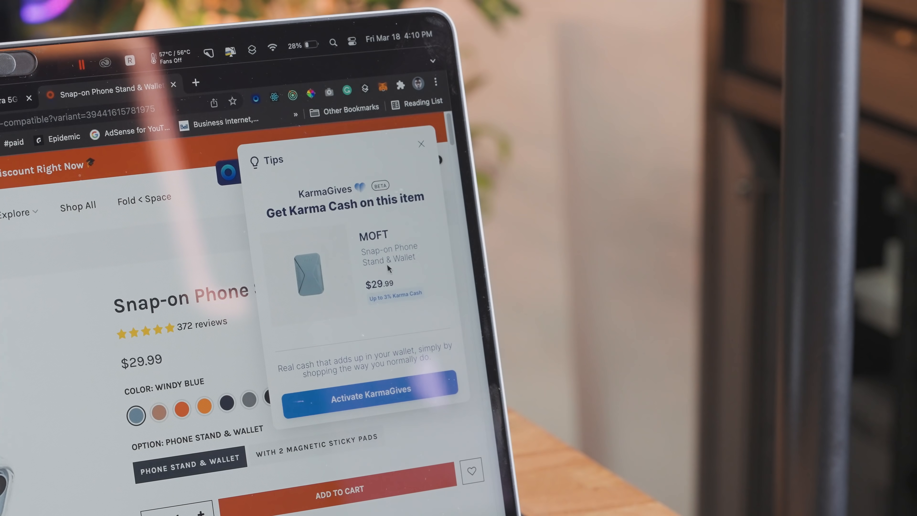
left_click(422, 144)
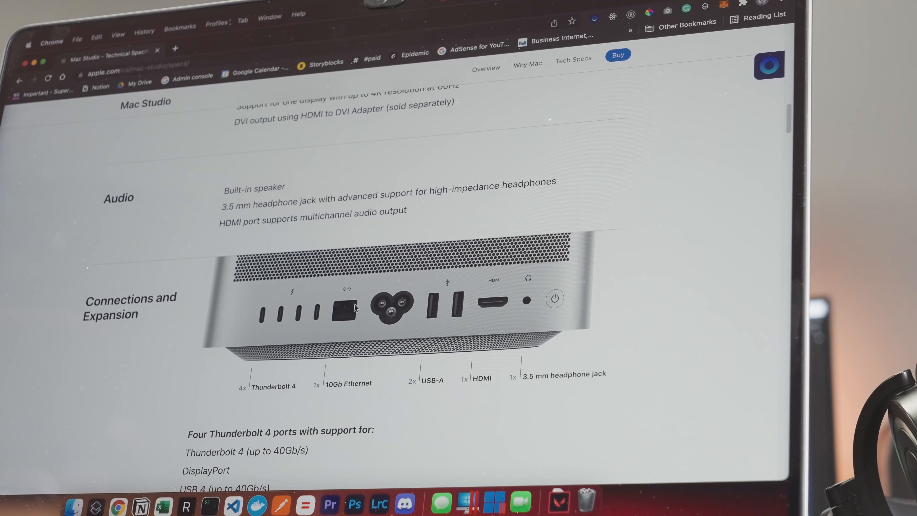
Step: Scroll the Mac Studio Tech Specs page down to Connections and Expansion
scroll("down", 3)
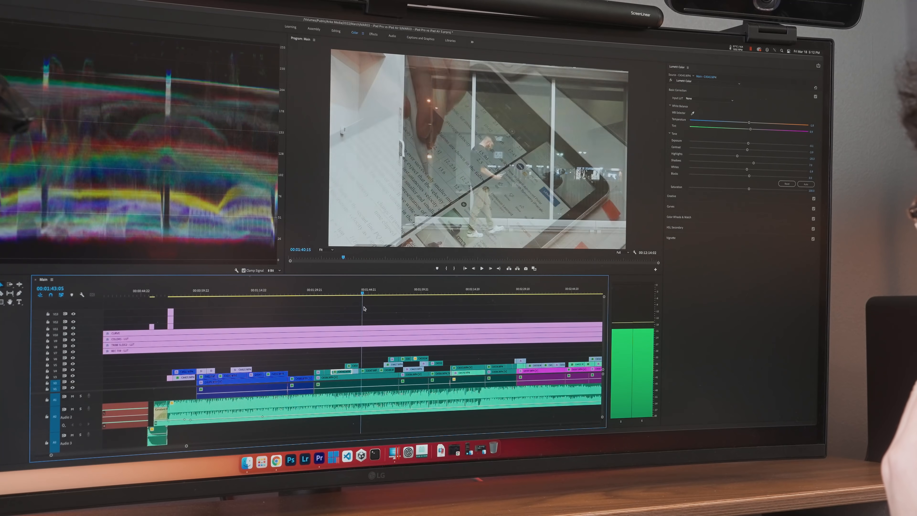
Step: Move the playhead forward to preview the close-up shot of the man with earbuds
left_click(386, 292)
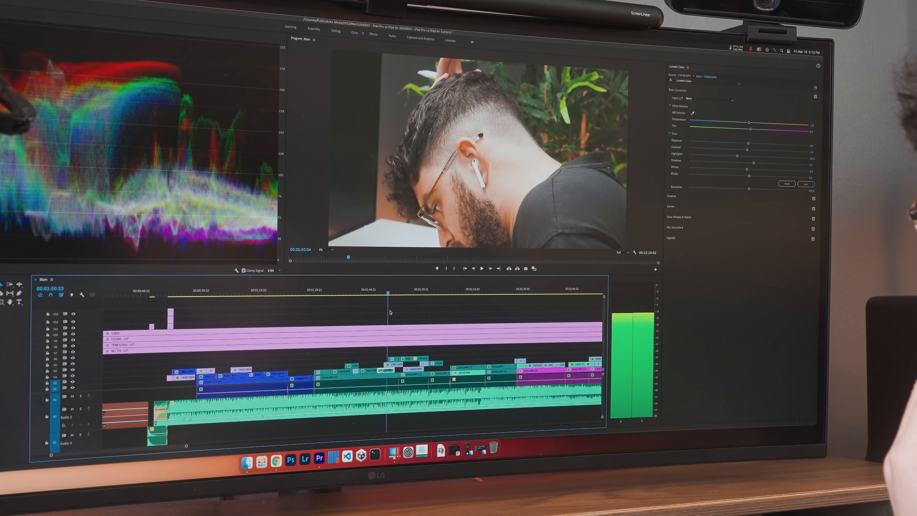